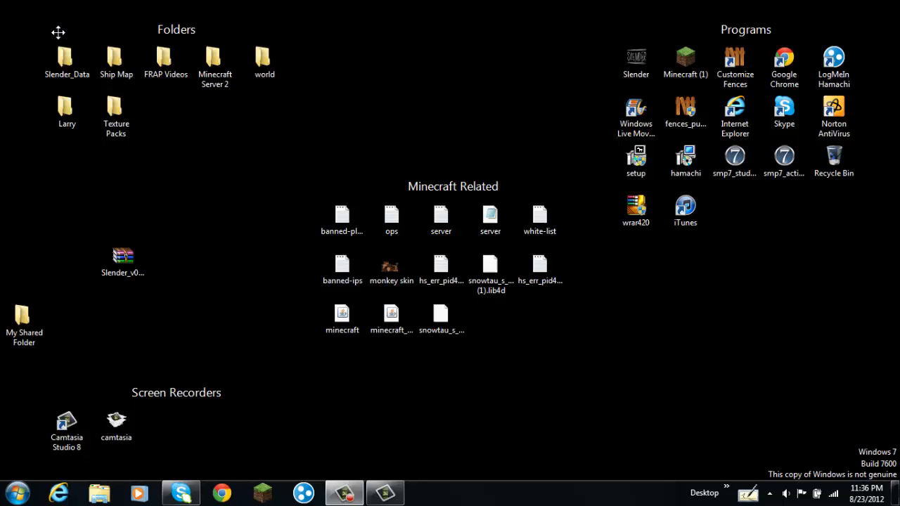
pyautogui.moveTo(533, 414)
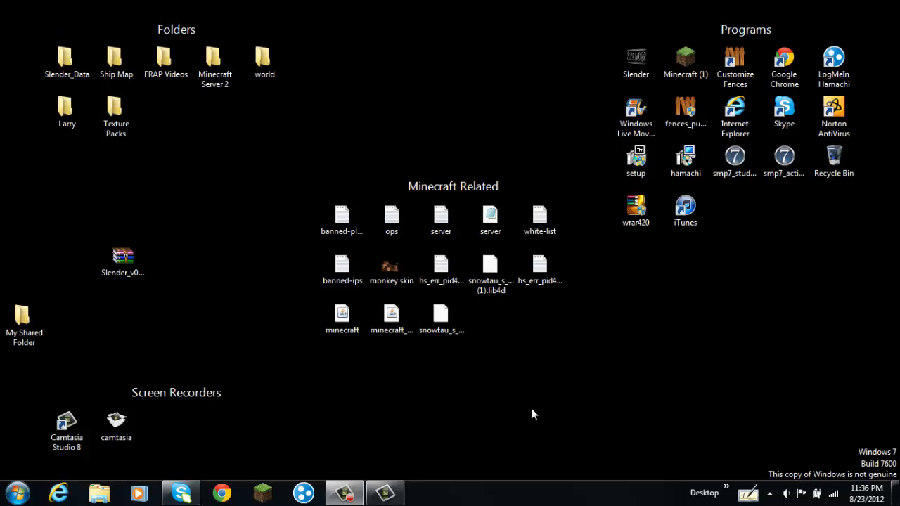
pyautogui.moveTo(343, 493)
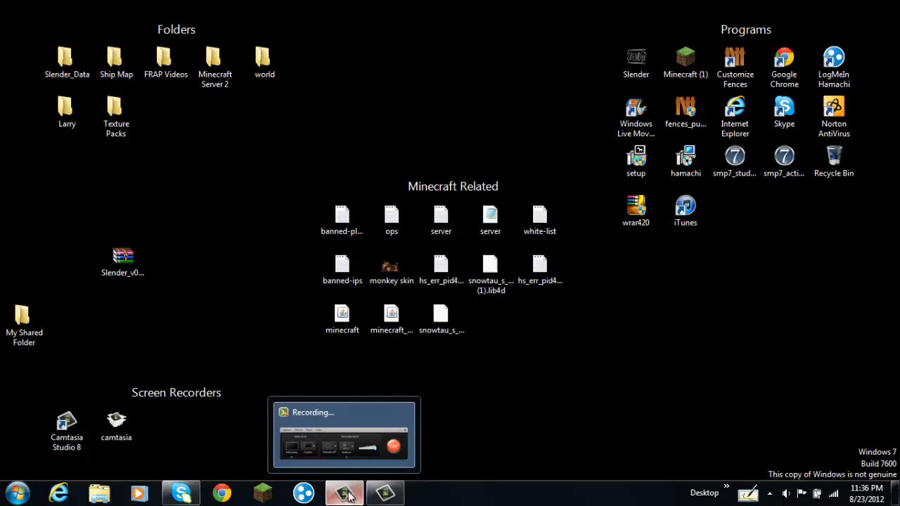
pyautogui.moveTo(405, 492)
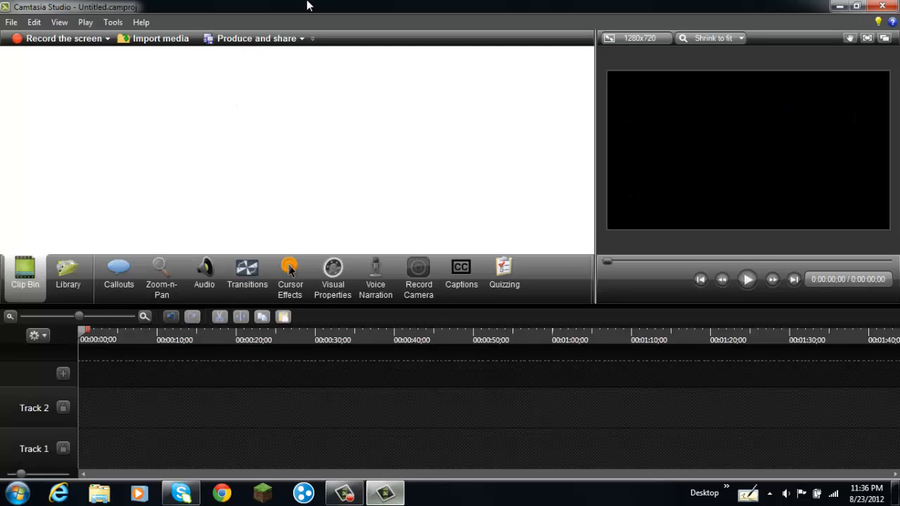
pyautogui.moveTo(456, 67)
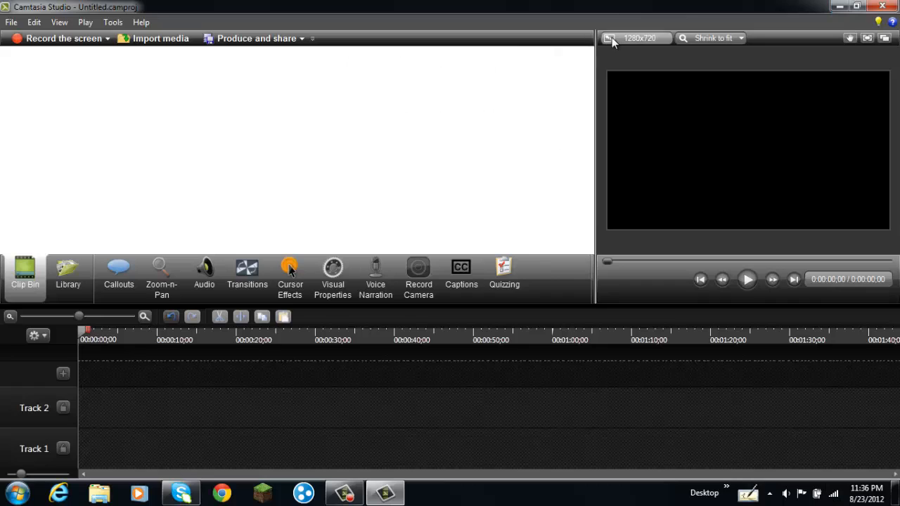
pyautogui.moveTo(622, 44)
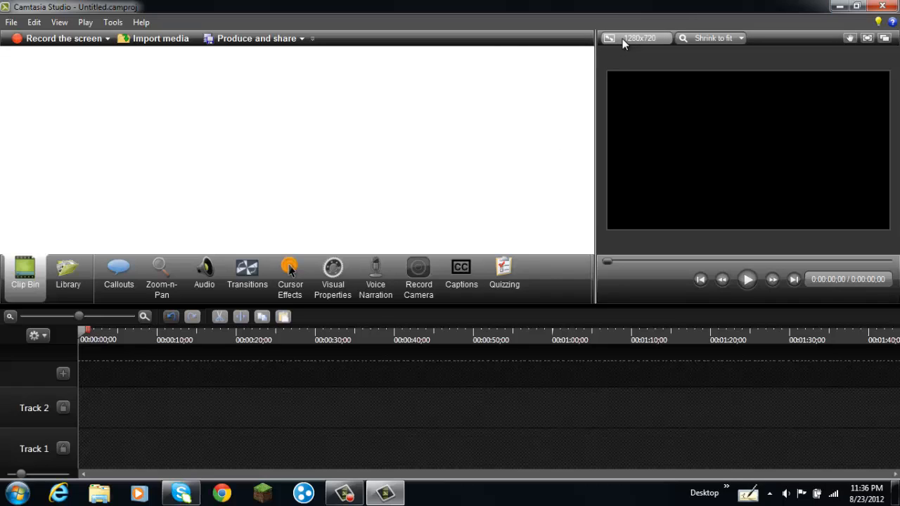
pyautogui.moveTo(101, 149)
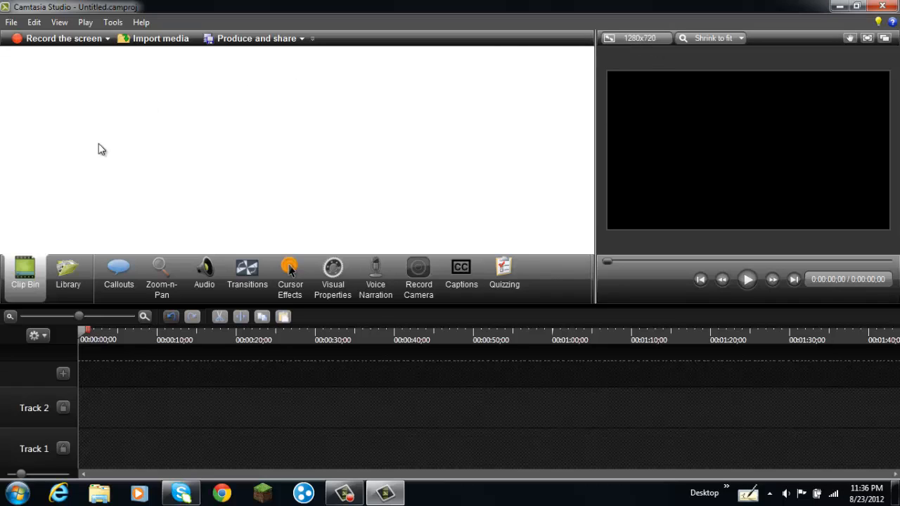
pyautogui.moveTo(132, 55)
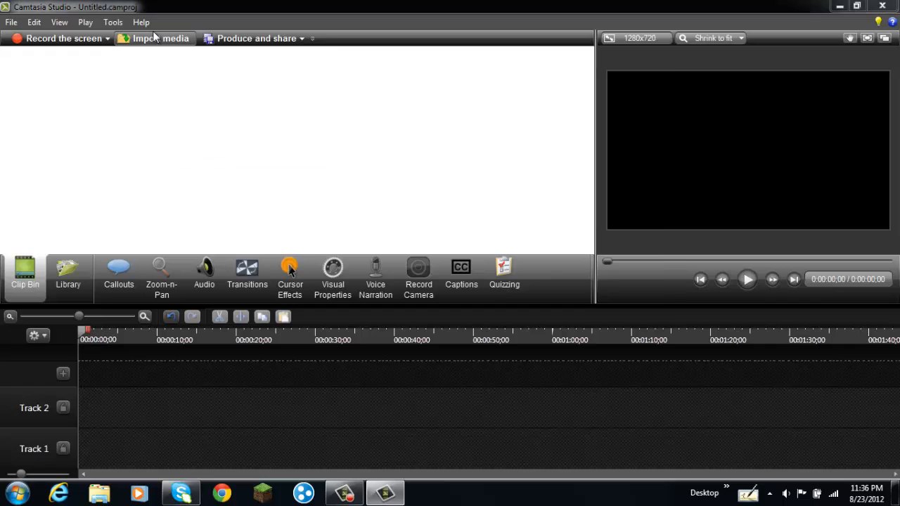
# Step: Import the recording Lets Talk 1.camrec from the Videos library into the clip bin
pyautogui.click(160, 38)
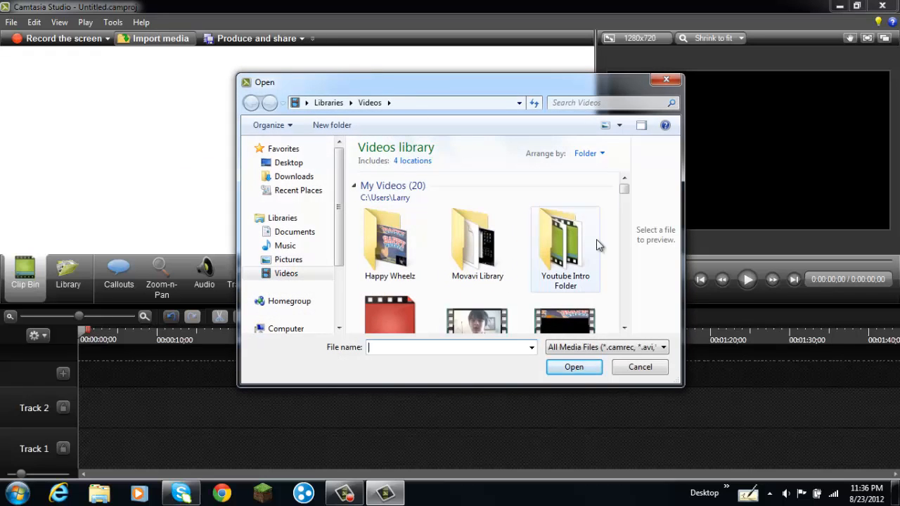
pyautogui.scroll(-3)
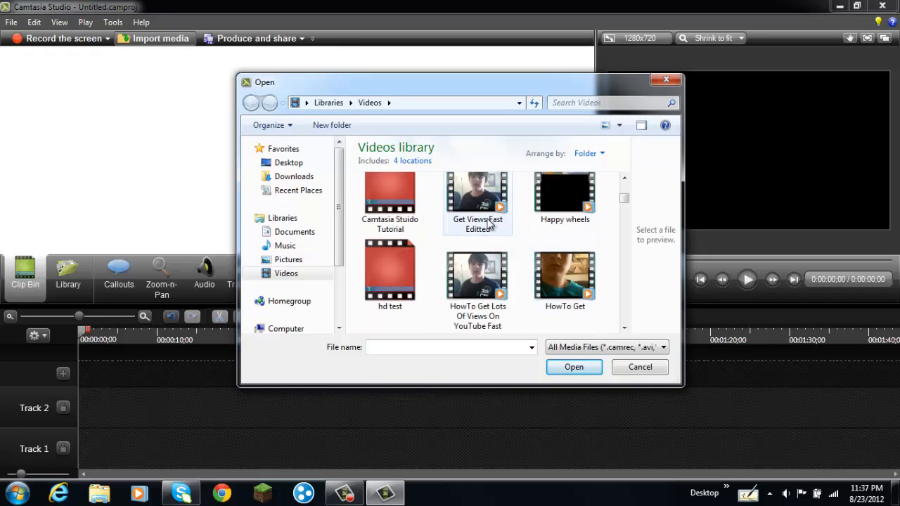
pyautogui.scroll(-3)
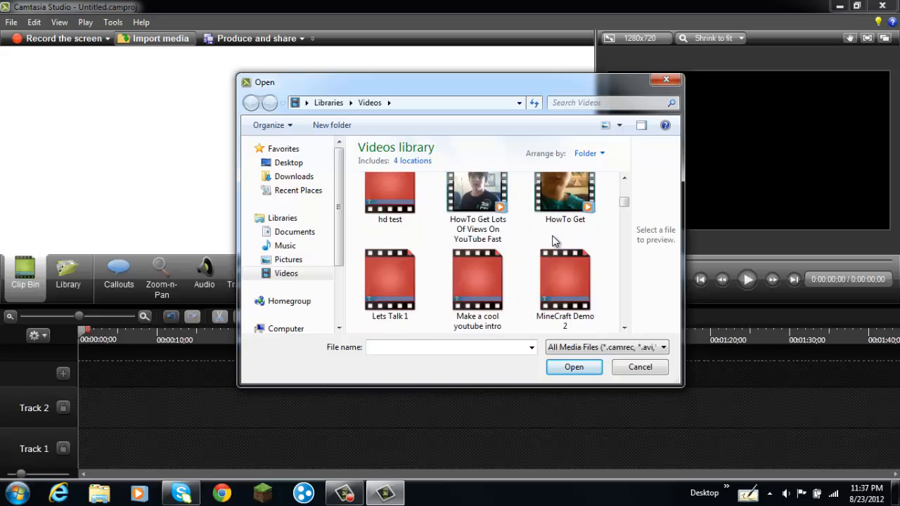
pyautogui.scroll(-3)
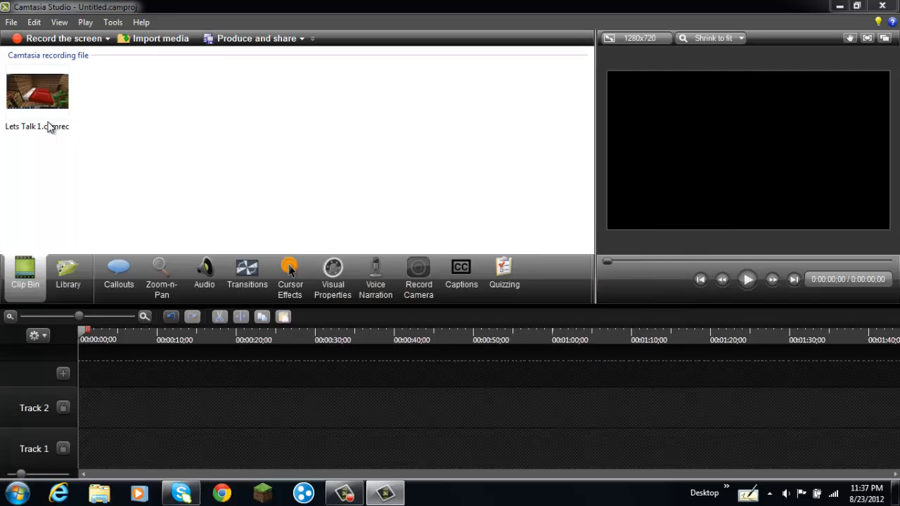
pyautogui.moveTo(40, 113)
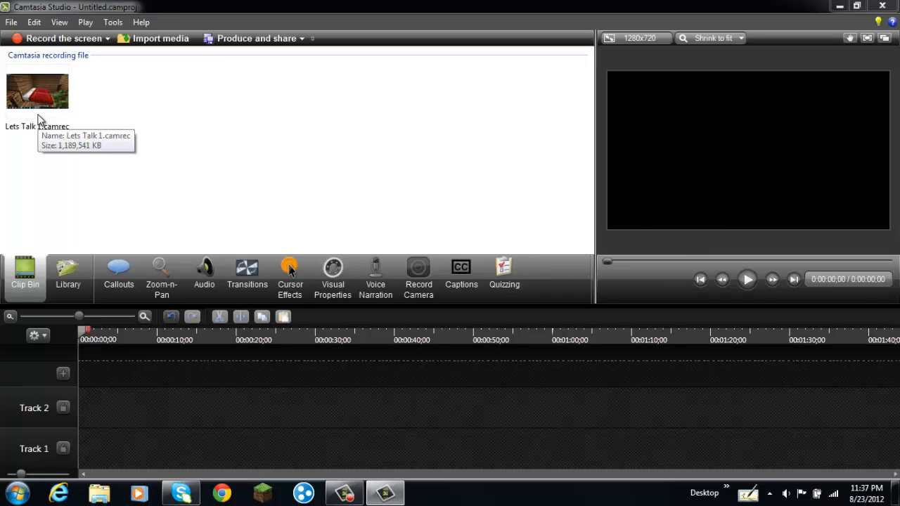
# Step: Add Lets Talk 1 to the timeline and set the editing dimensions to 800 x 600
pyautogui.click(36, 91)
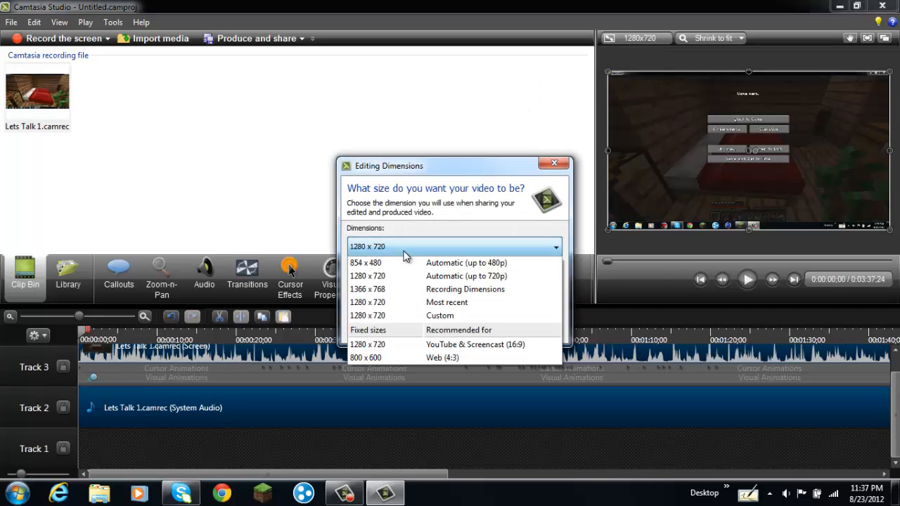
pyautogui.click(366, 358)
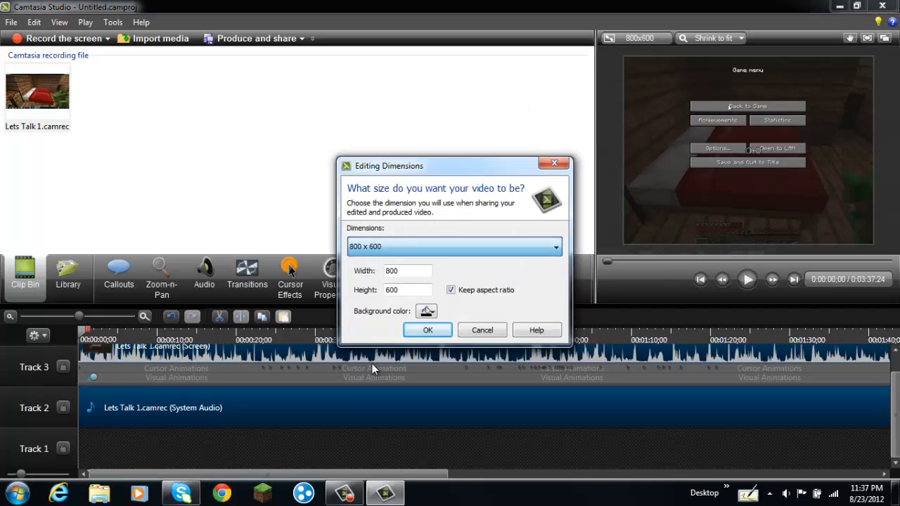
pyautogui.click(427, 329)
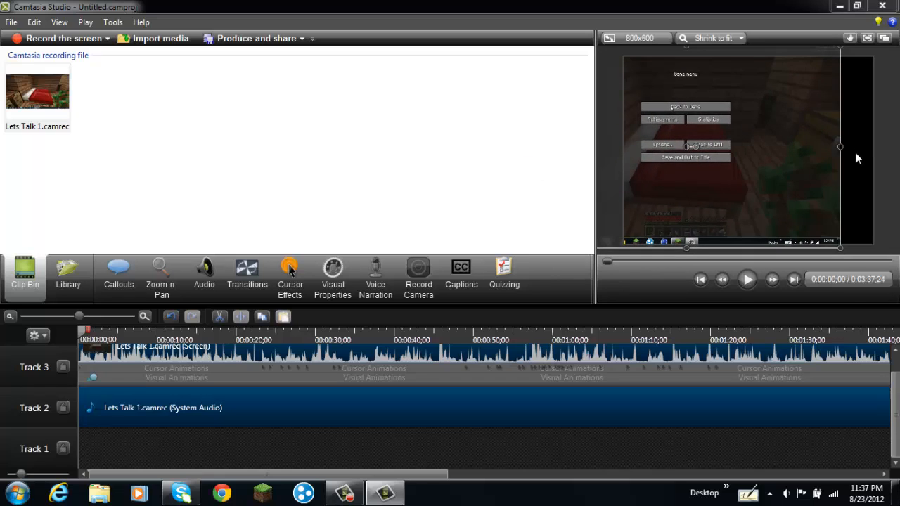
# Step: Resize the video in the preview so it fills the 800 x 600 canvas
pyautogui.moveTo(842, 148); pyautogui.dragTo(825, 148)
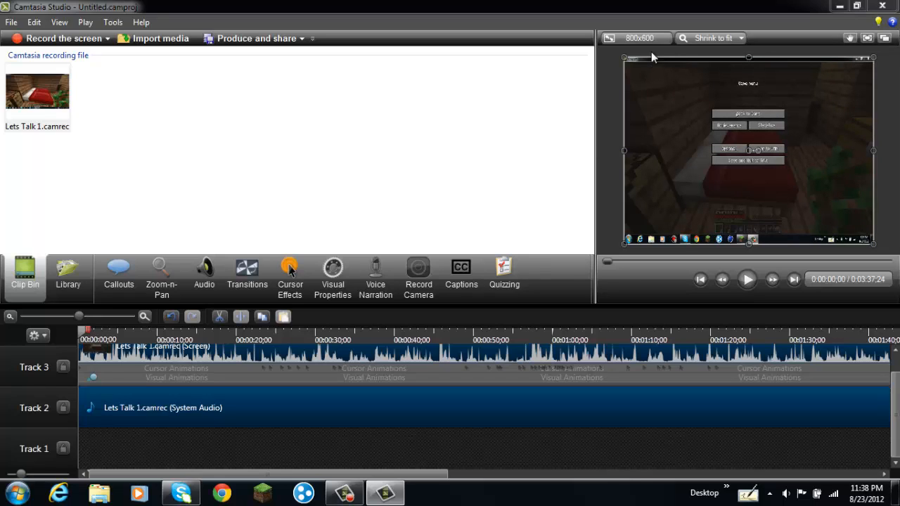
# Step: Play the preview for about a second and pause on the Minecraft bedroom scene
pyautogui.click(748, 279)
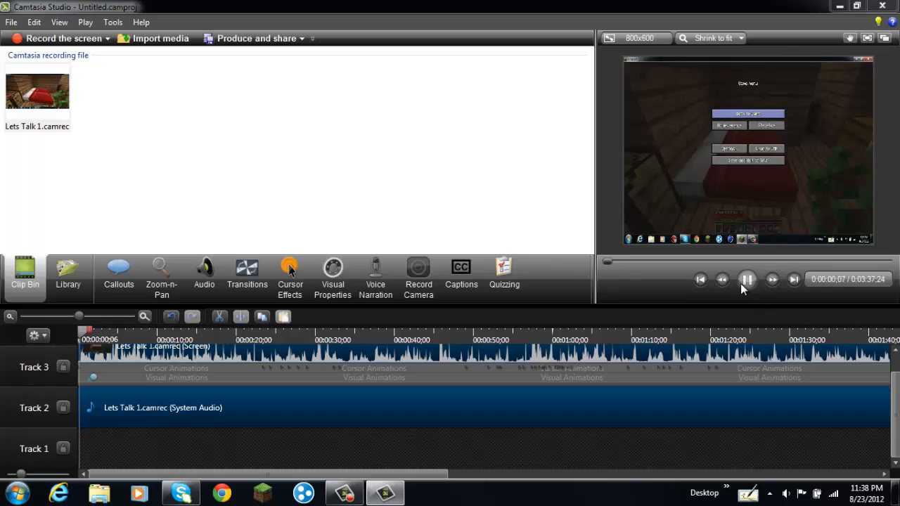
pyautogui.click(748, 280)
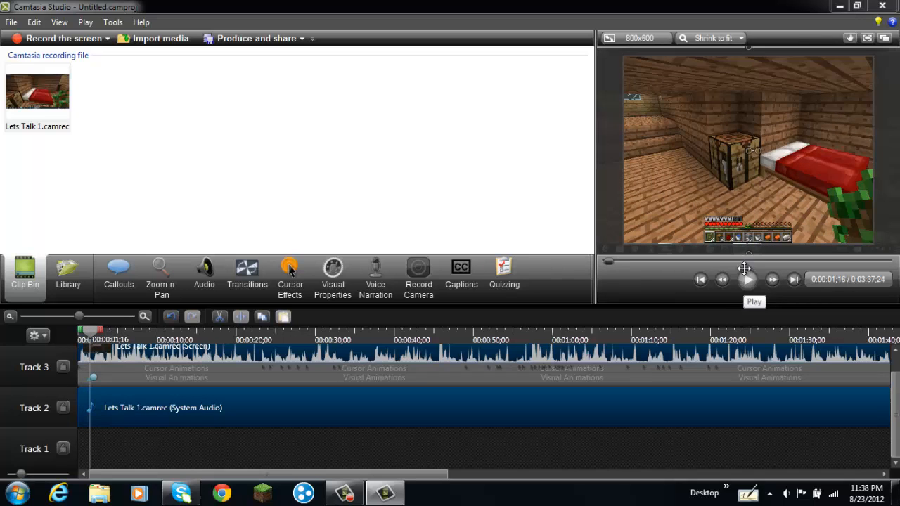
pyautogui.moveTo(856, 87)
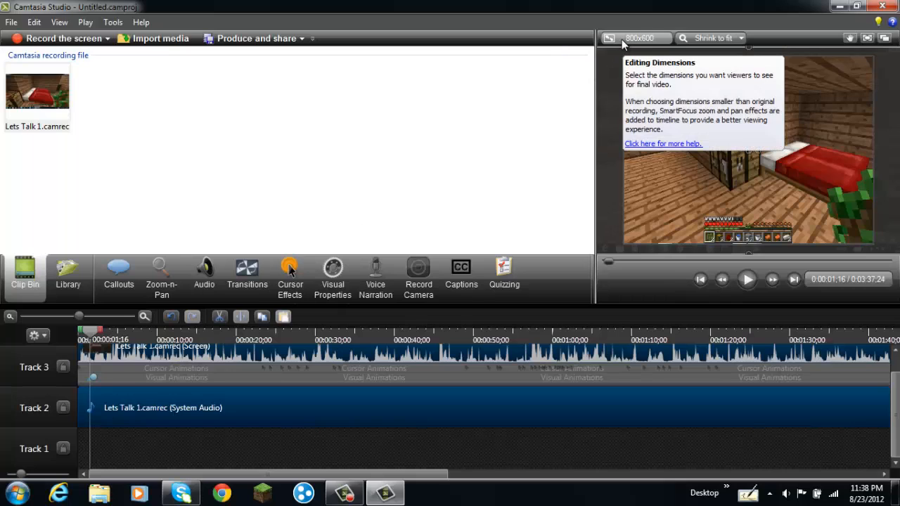
# Step: Change the project dimensions to 1280x720 and stretch the clip to fill the widescreen canvas
pyautogui.click(636, 38)
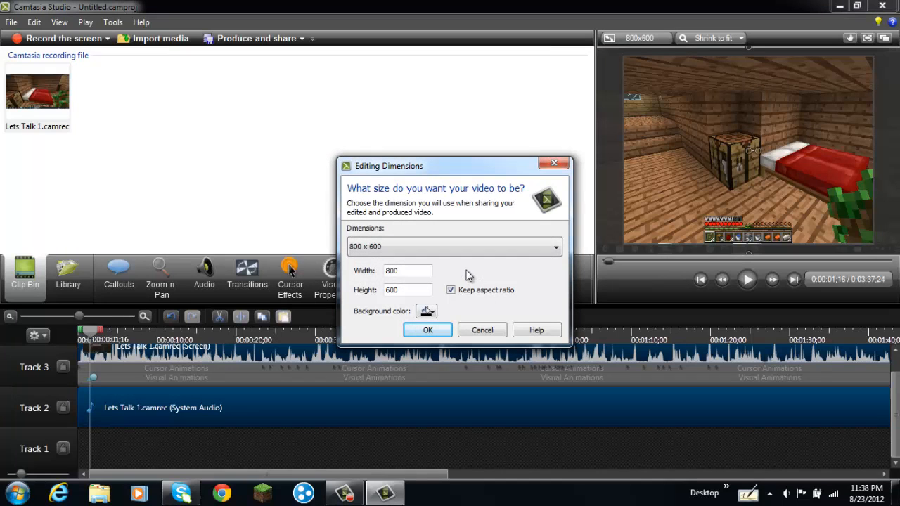
pyautogui.click(554, 247)
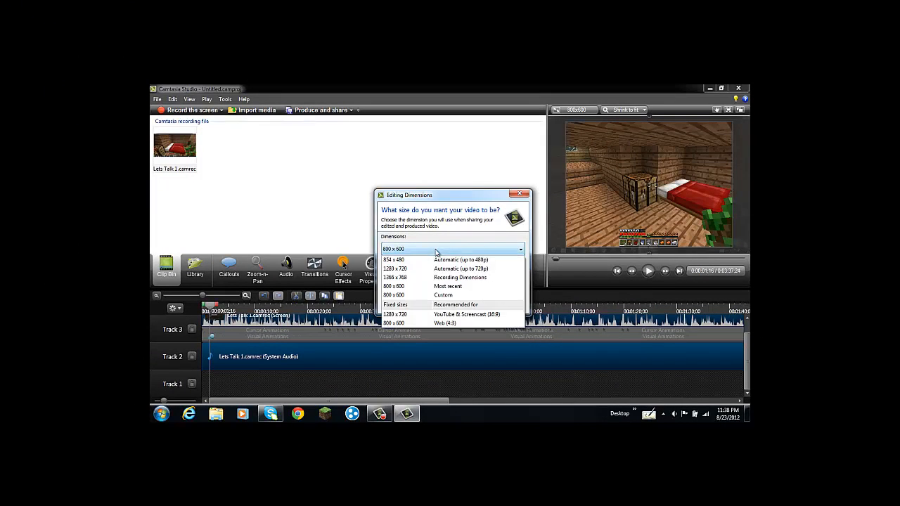
pyautogui.moveTo(436, 269)
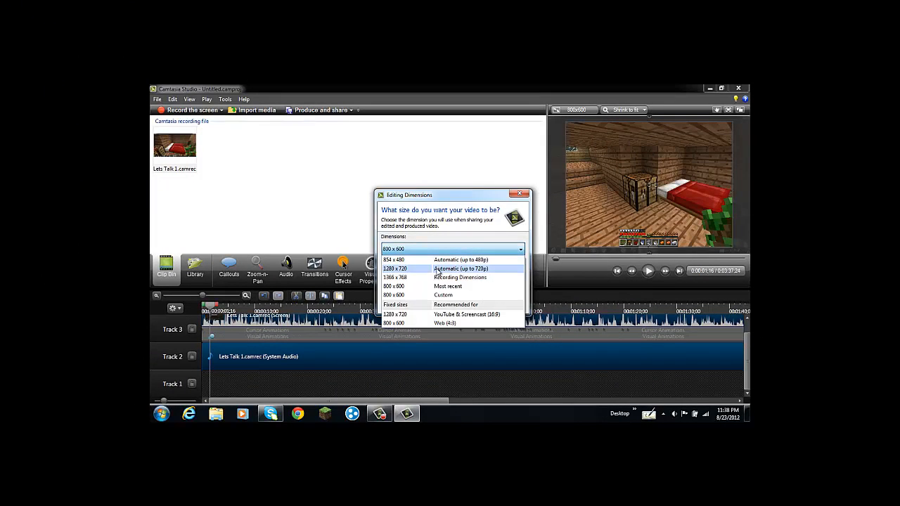
pyautogui.click(397, 269)
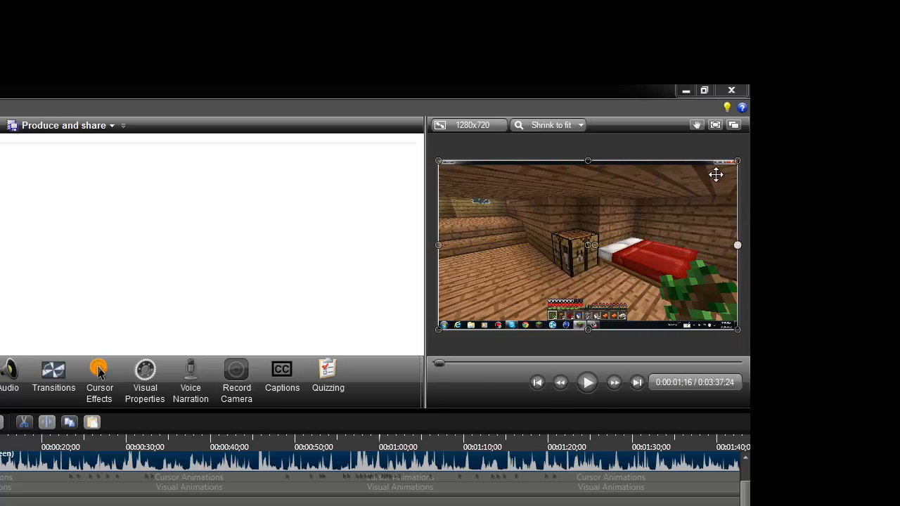
pyautogui.moveTo(737, 245); pyautogui.dragTo(743, 243)
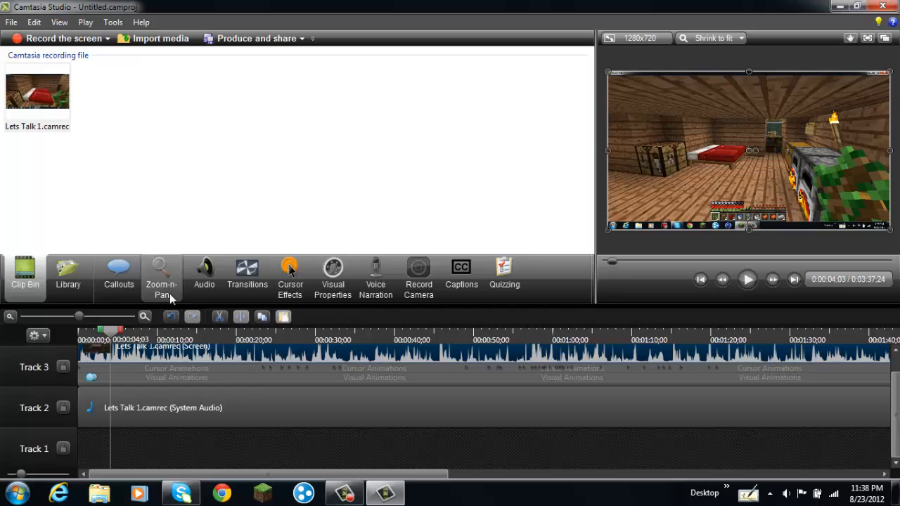
pyautogui.moveTo(366, 78)
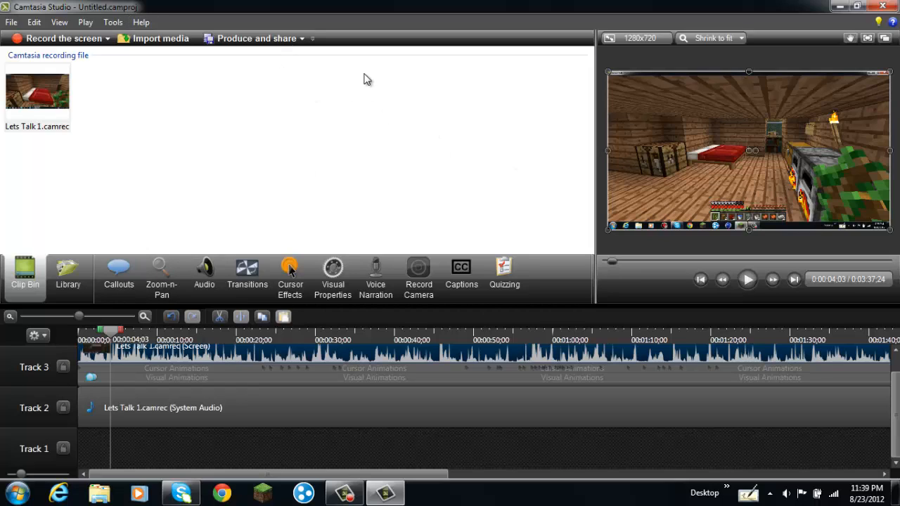
pyautogui.moveTo(298, 197)
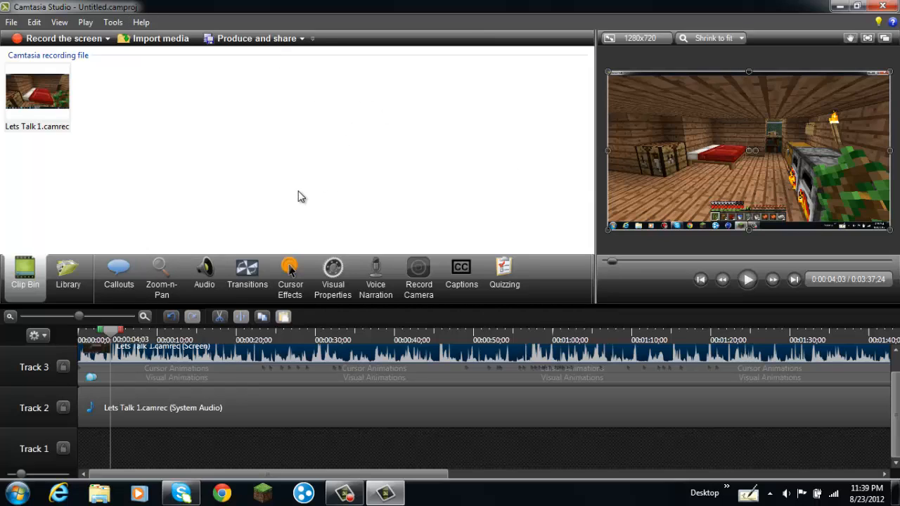
pyautogui.moveTo(619, 147)
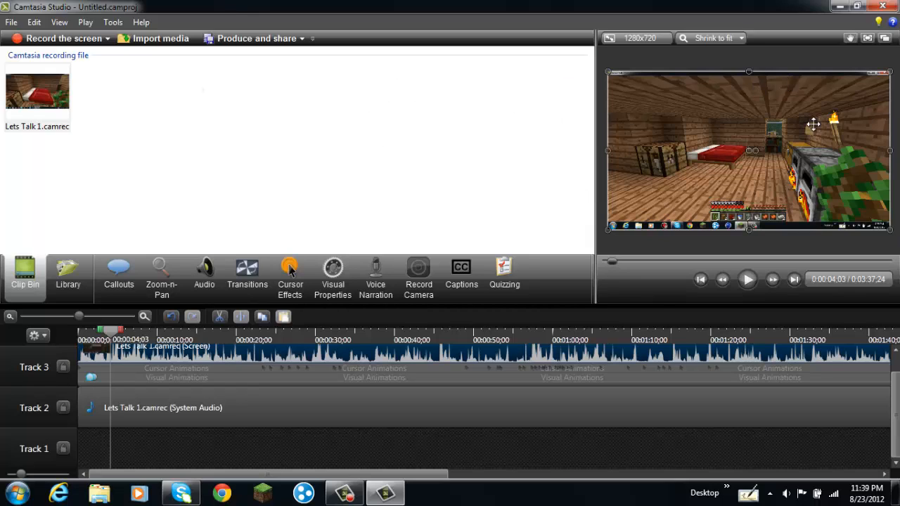
pyautogui.moveTo(44, 174)
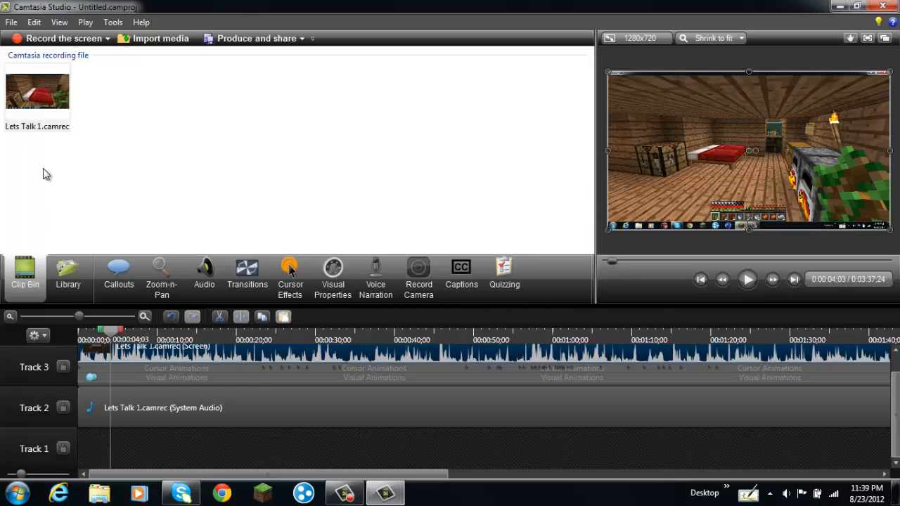
pyautogui.moveTo(332, 274)
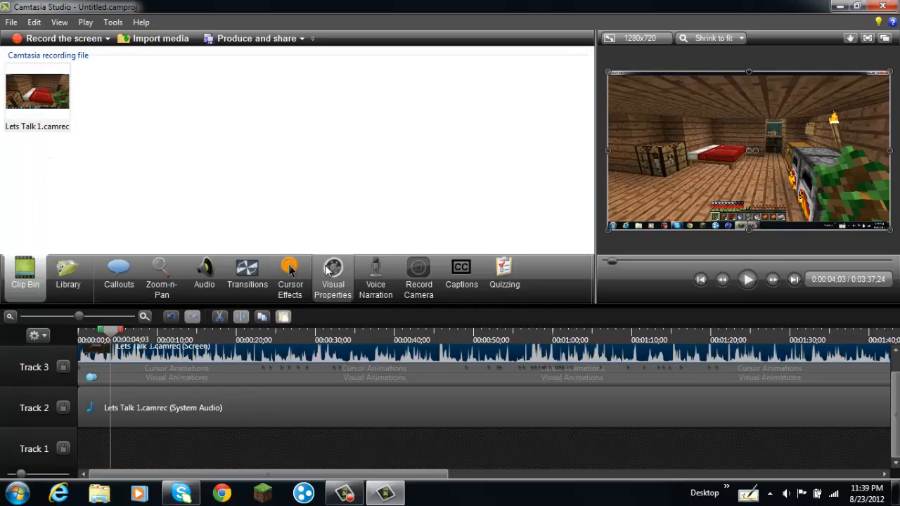
pyautogui.moveTo(167, 238)
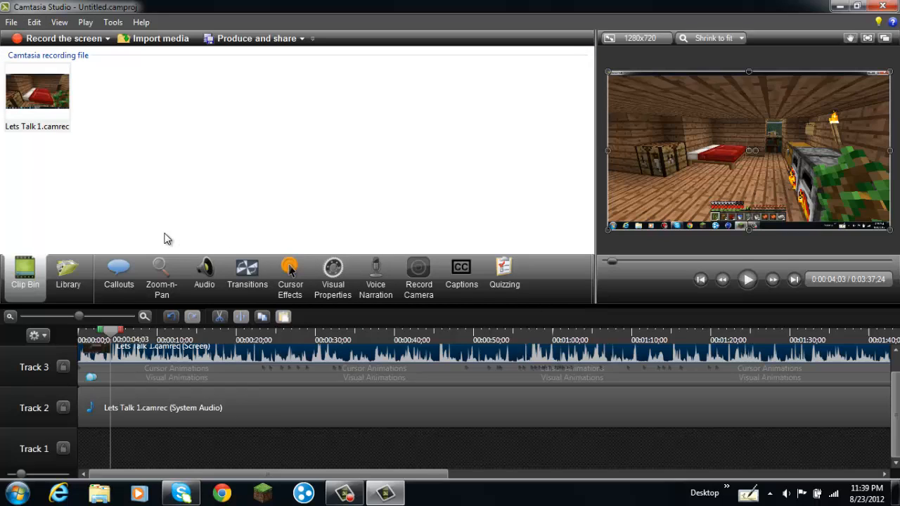
pyautogui.moveTo(118, 149)
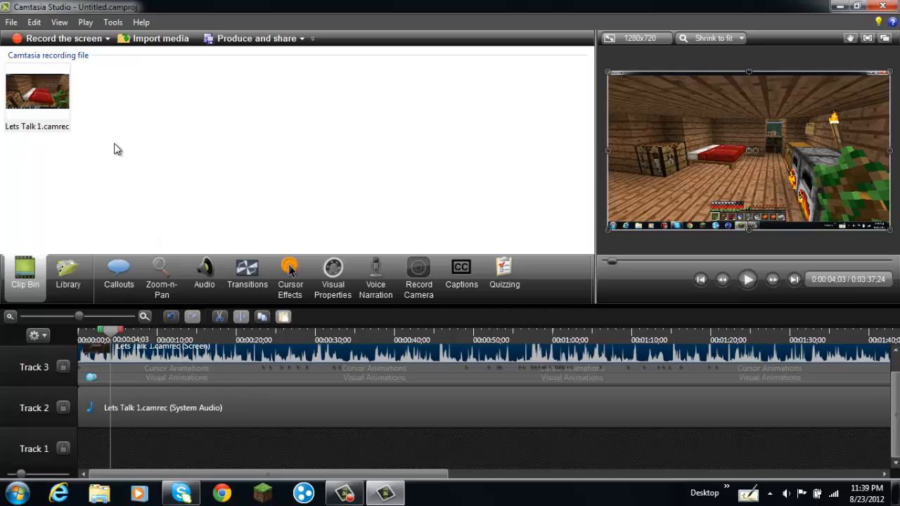
pyautogui.moveTo(111, 236)
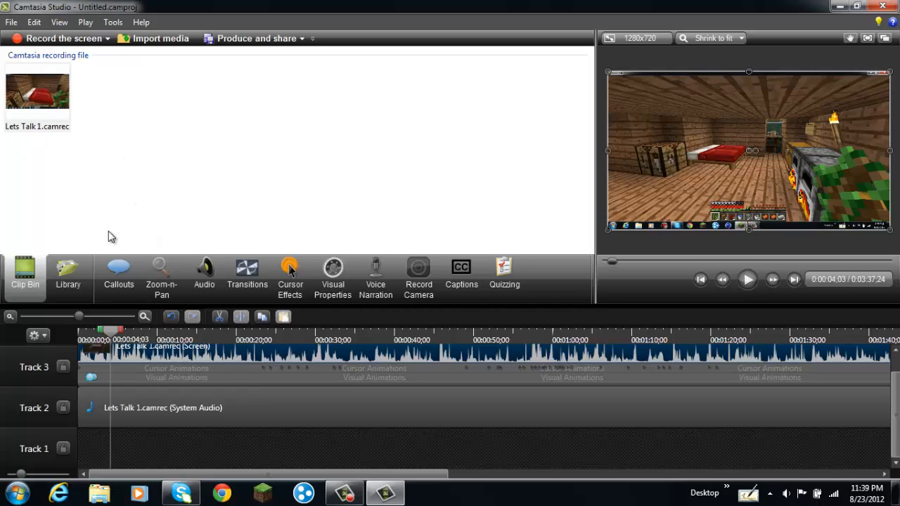
pyautogui.moveTo(113, 218)
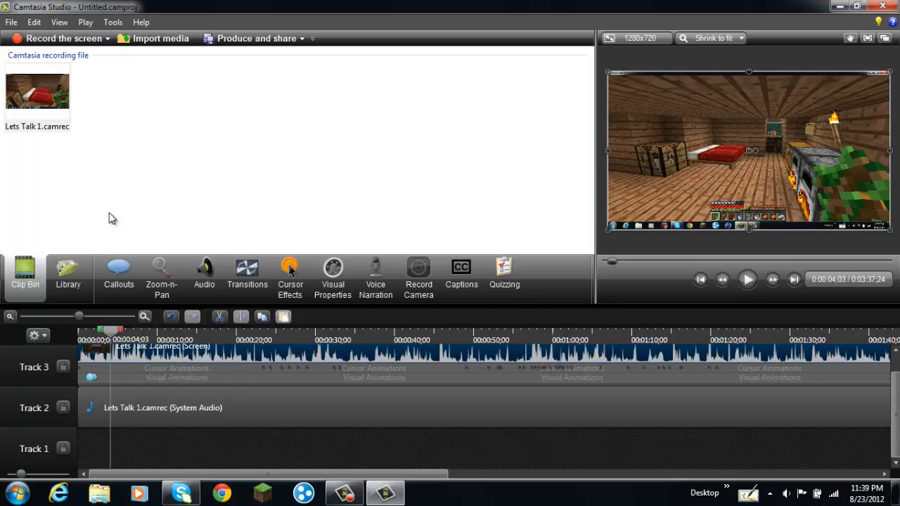
pyautogui.moveTo(124, 197)
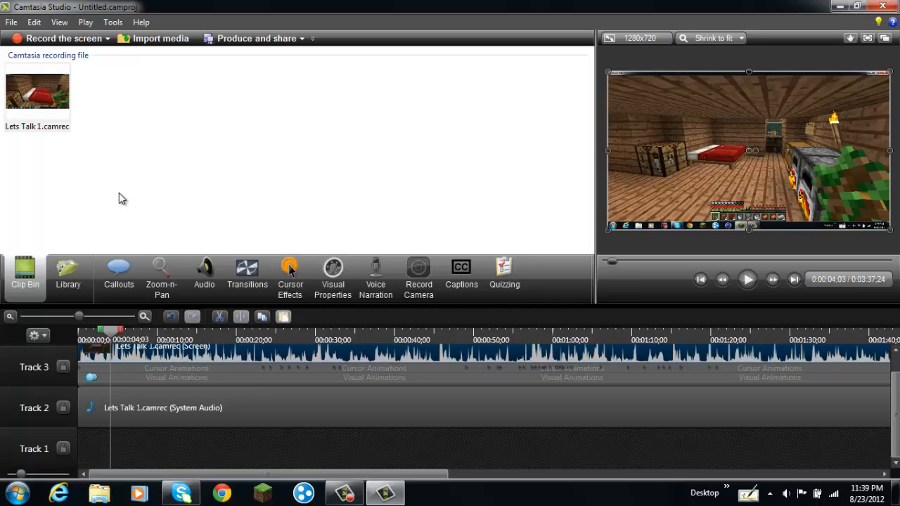
pyautogui.moveTo(176, 163)
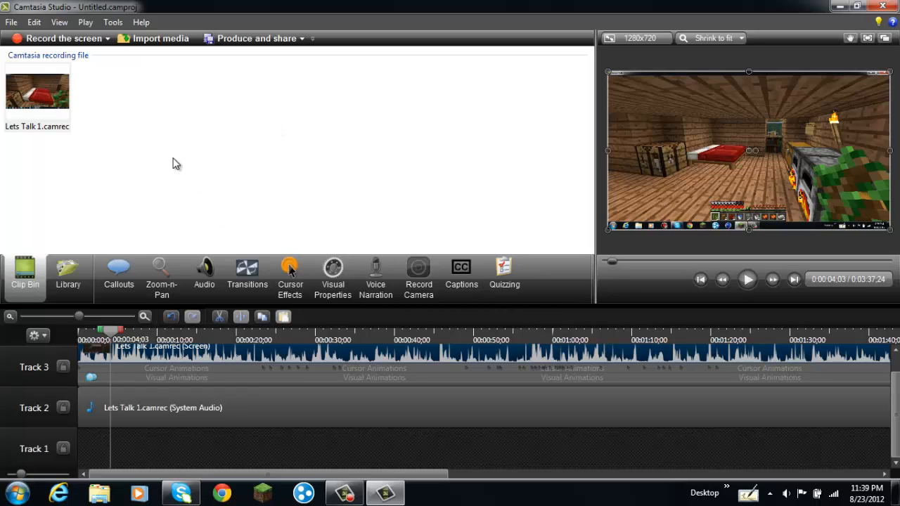
pyautogui.moveTo(211, 133)
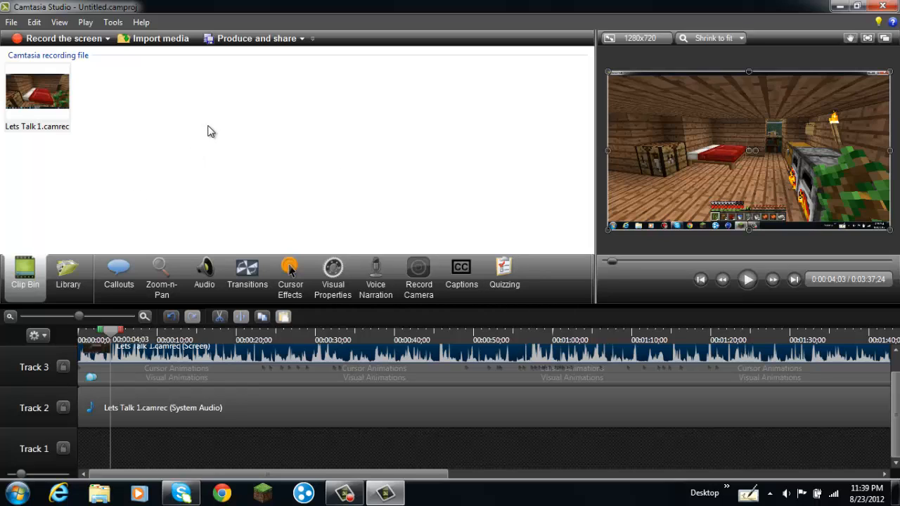
pyautogui.moveTo(482, 5)
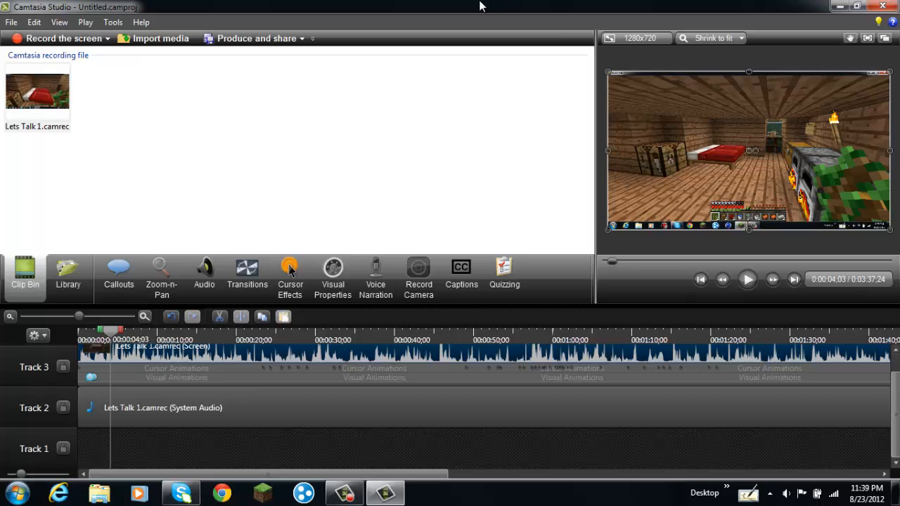
pyautogui.moveTo(301, 69)
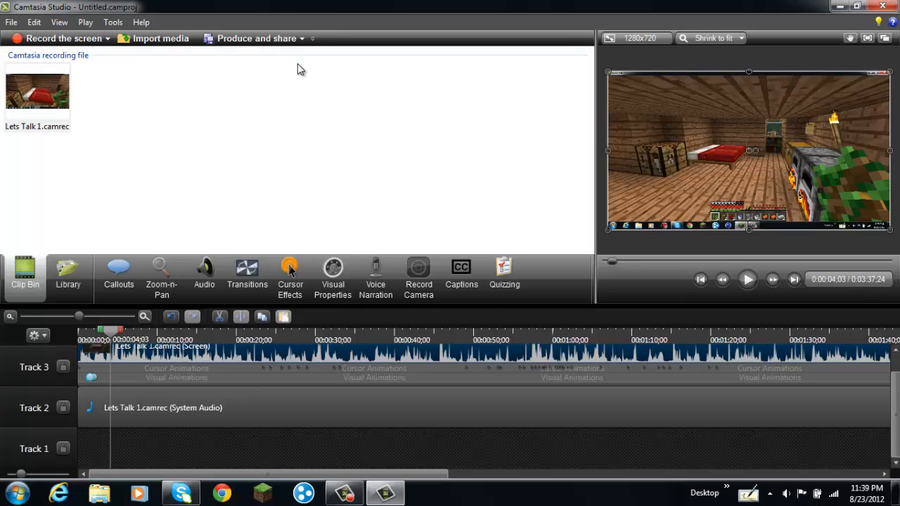
pyautogui.moveTo(589, 411)
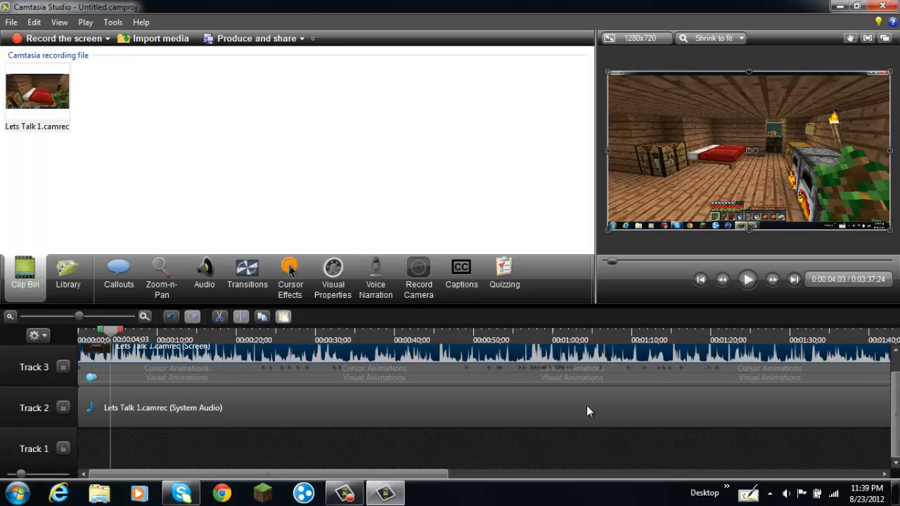